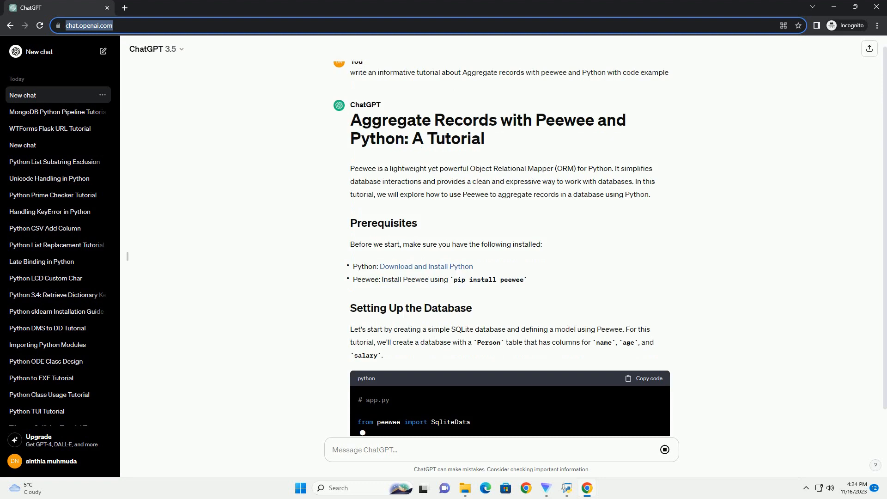
scroll(down, 3)
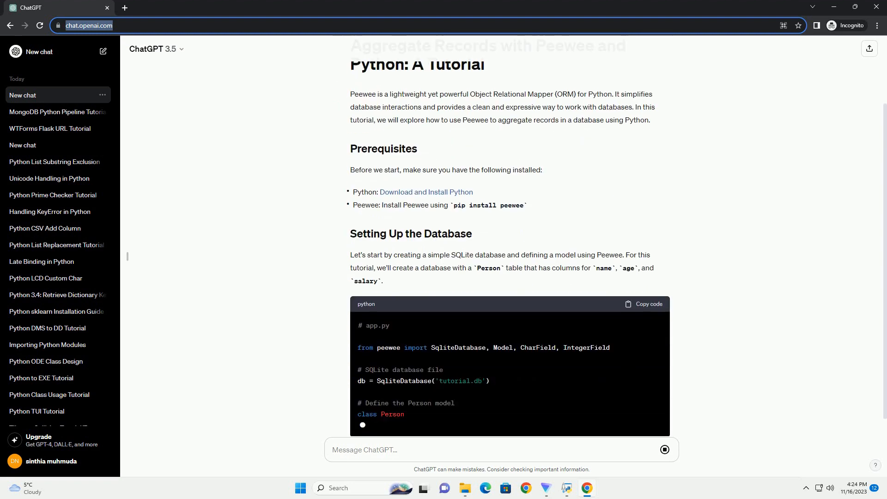
scroll(down, 3)
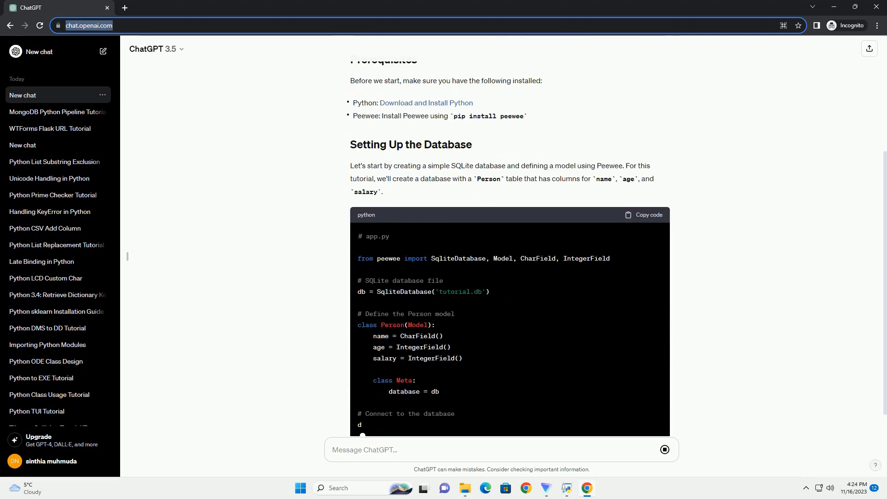
scroll(down, 3)
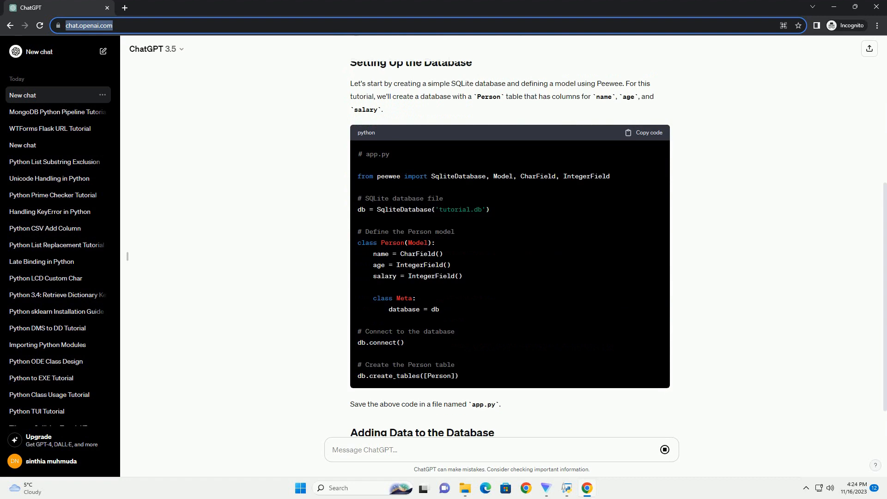
scroll(down, 3)
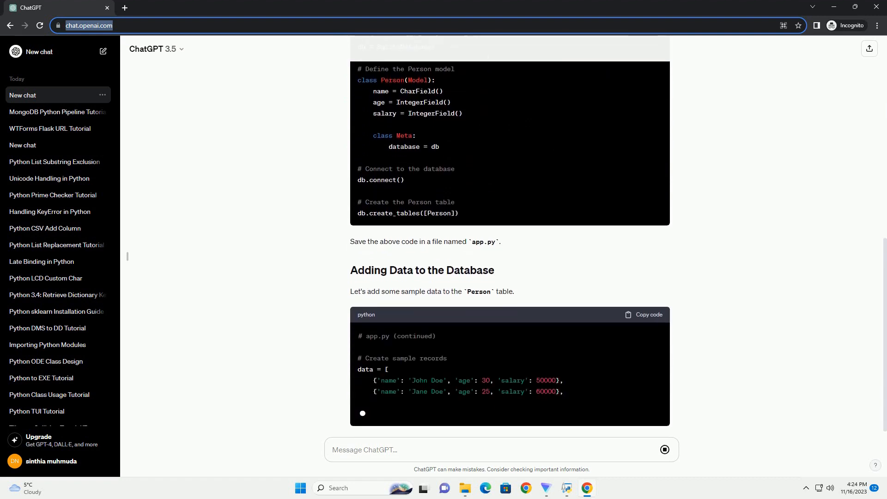
scroll(down, 3)
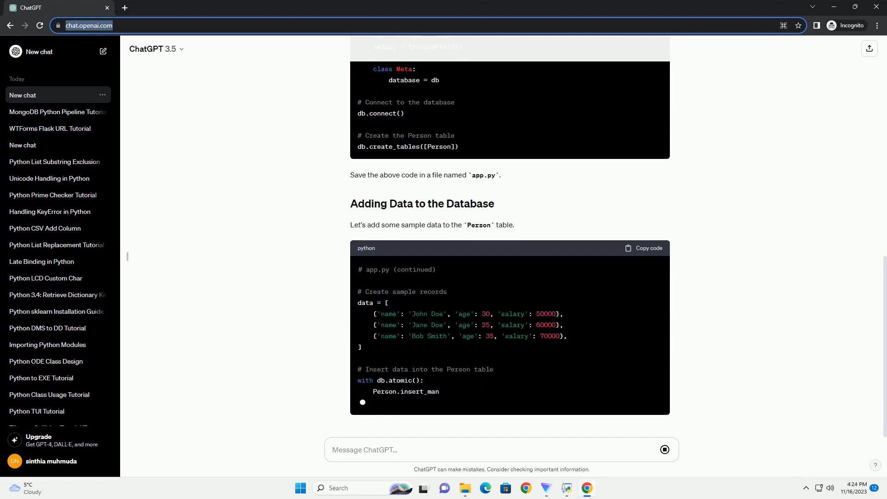
scroll(down, 3)
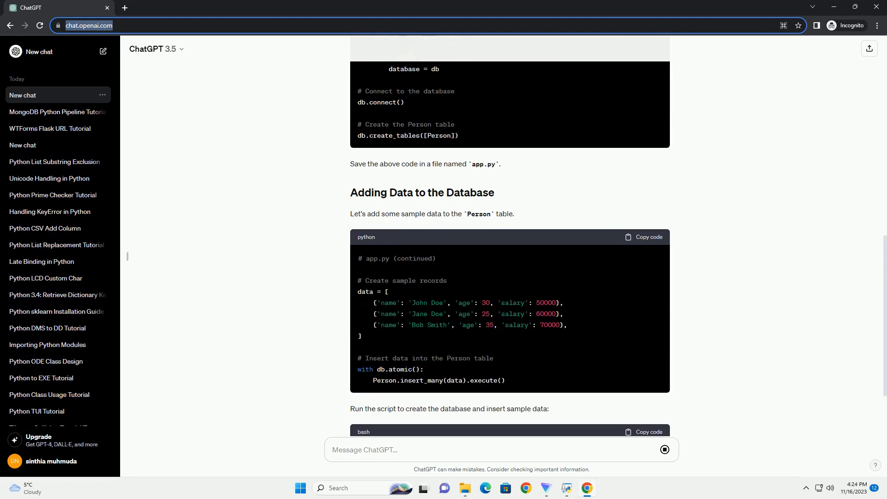
scroll(down, 3)
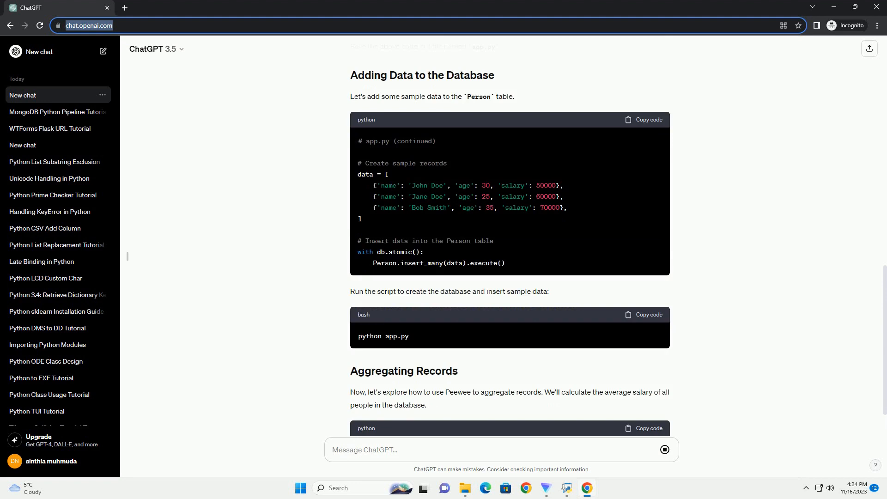
scroll(down, 3)
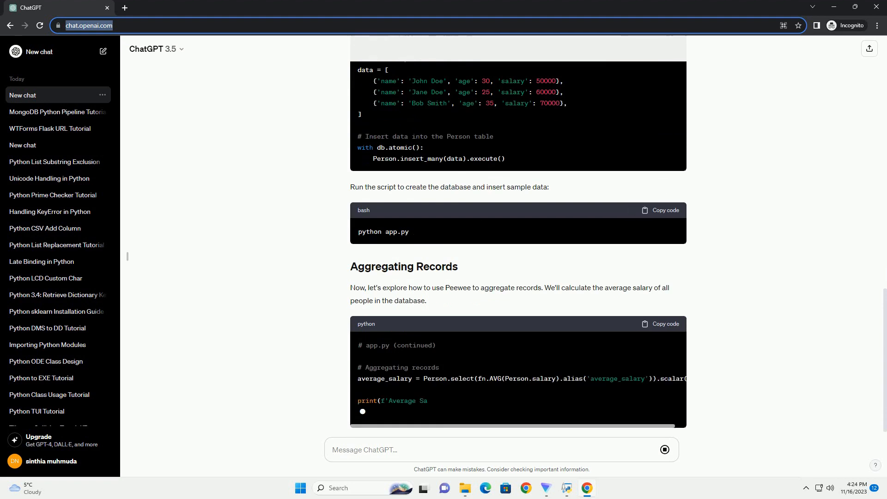
scroll(down, 3)
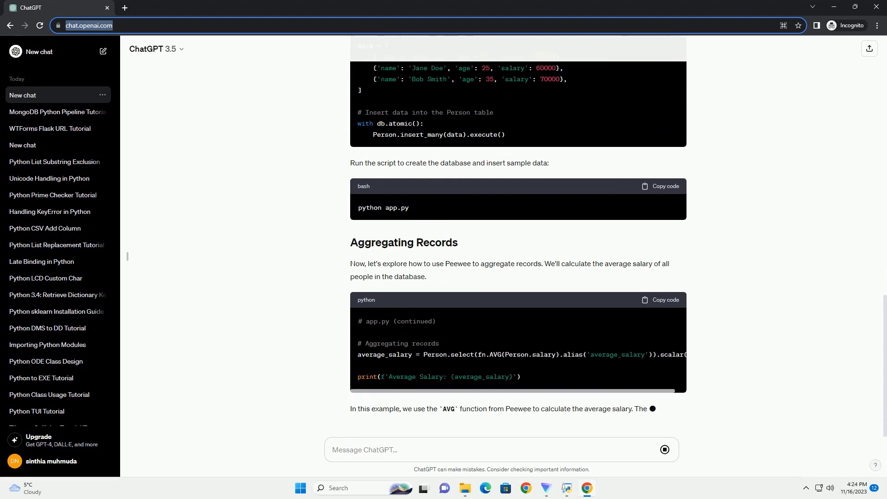
scroll(down, 3)
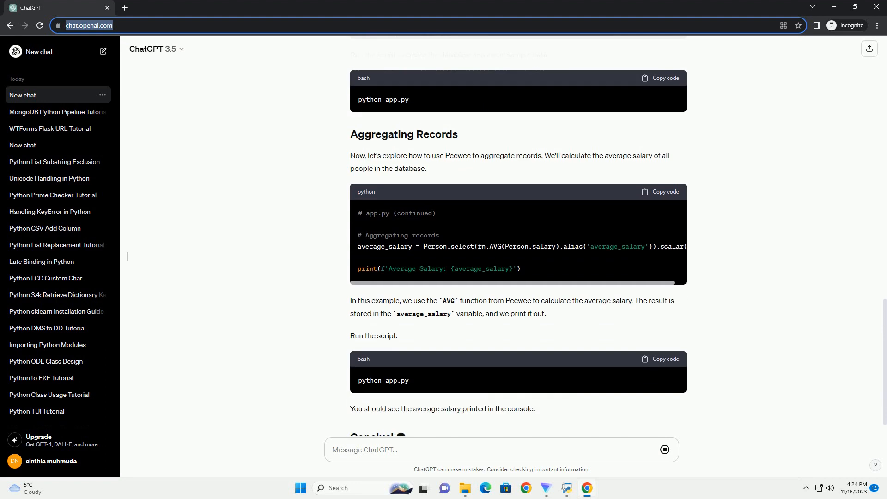
scroll(down, 3)
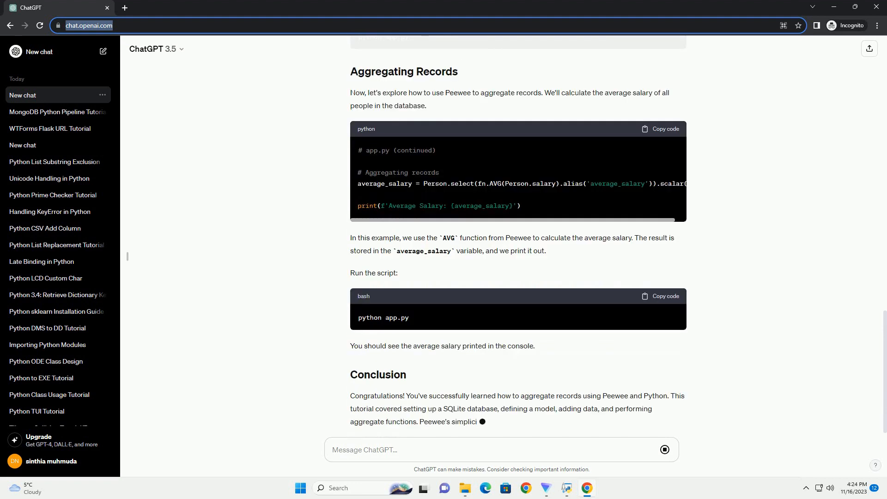